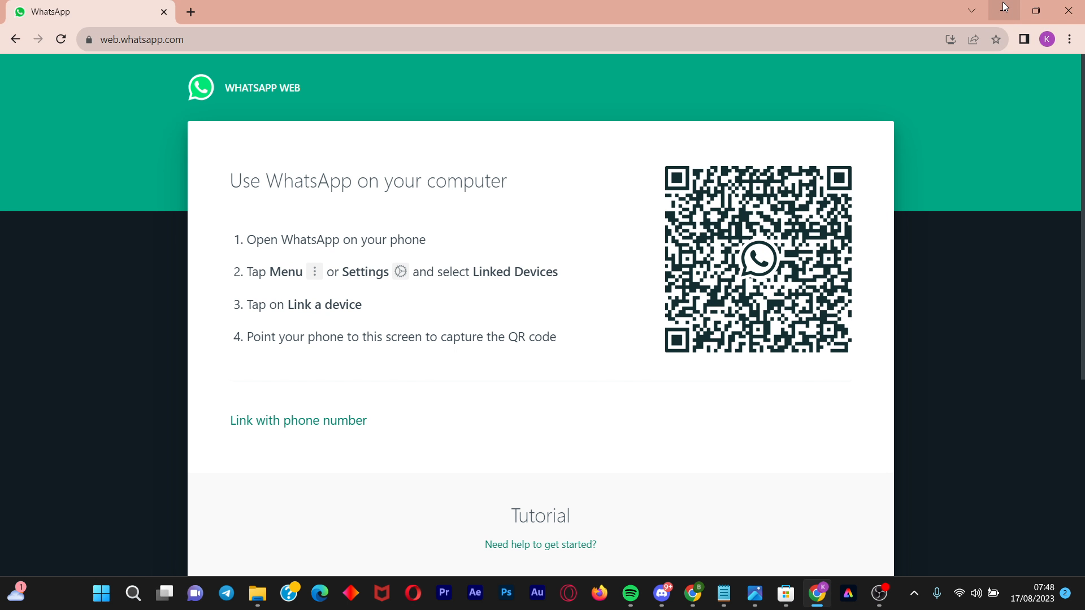
mouse_move(546, 170)
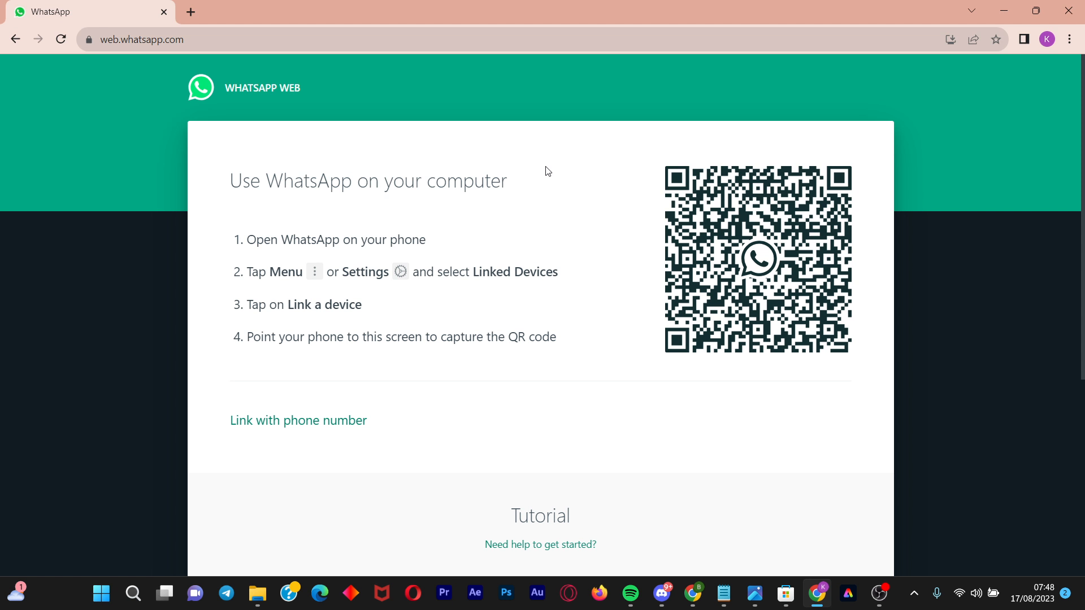
mouse_move(545, 168)
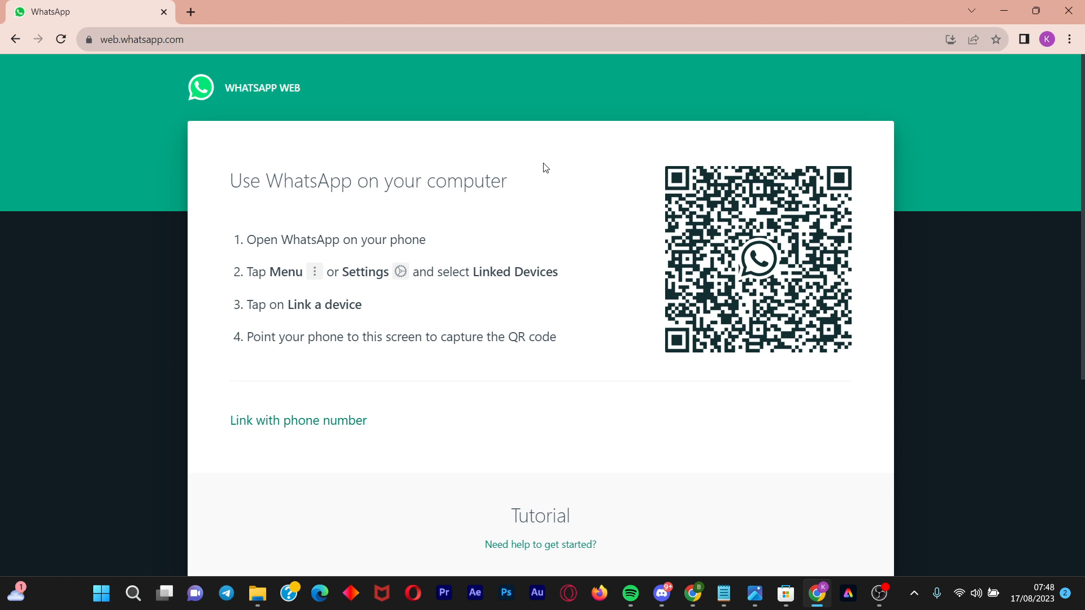
mouse_move(118, 56)
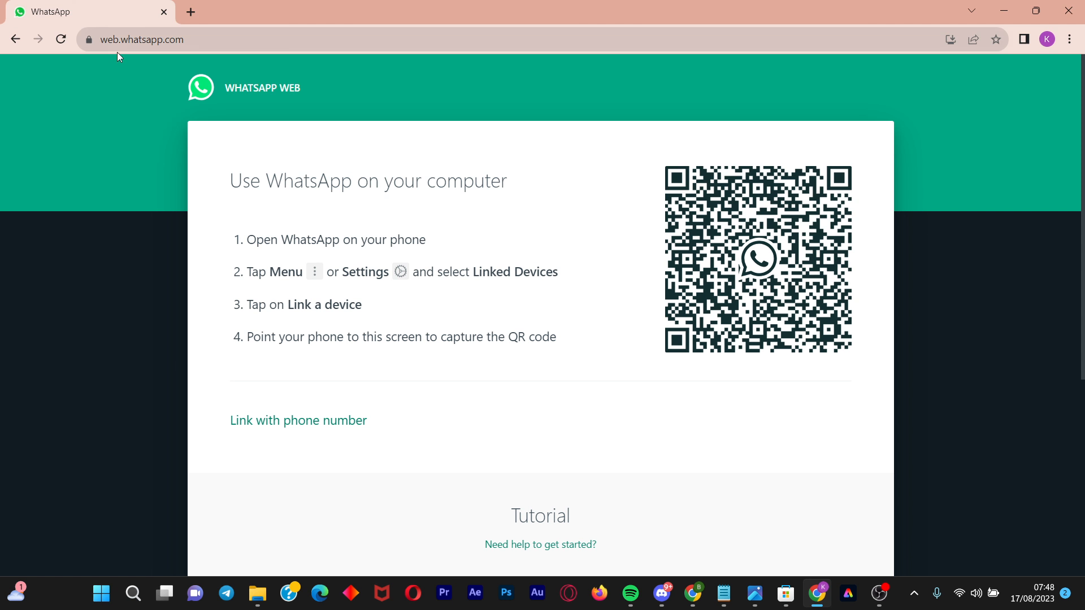
mouse_move(229, 166)
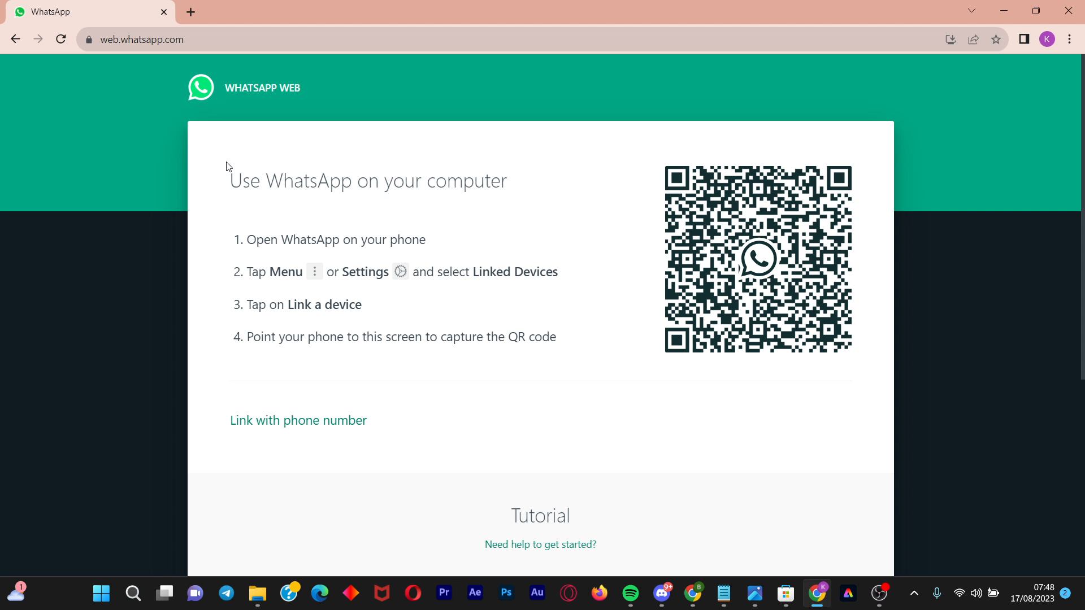
mouse_move(743, 255)
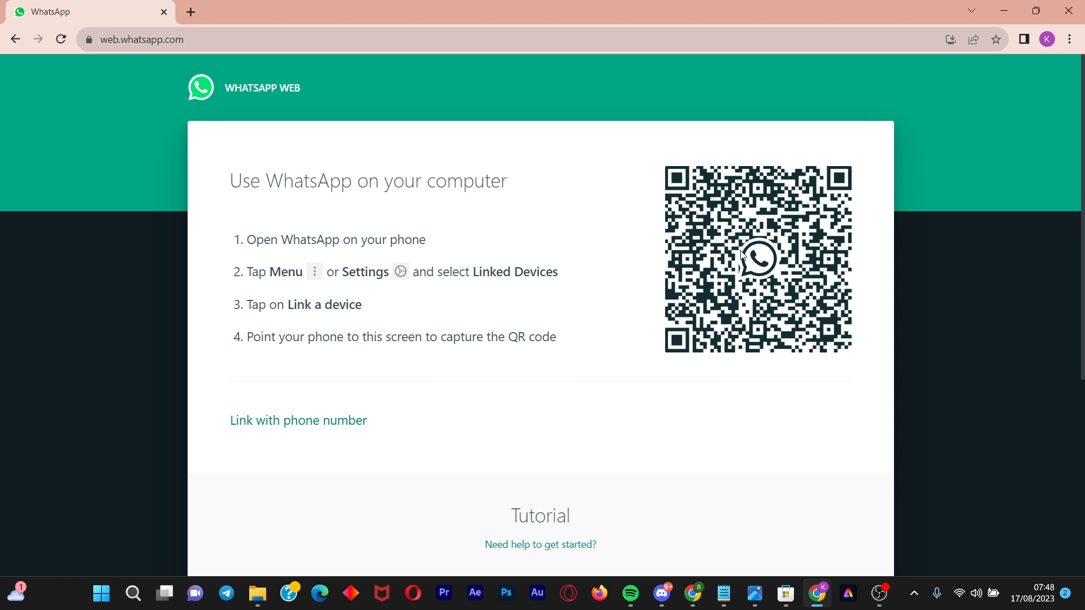
mouse_move(669, 146)
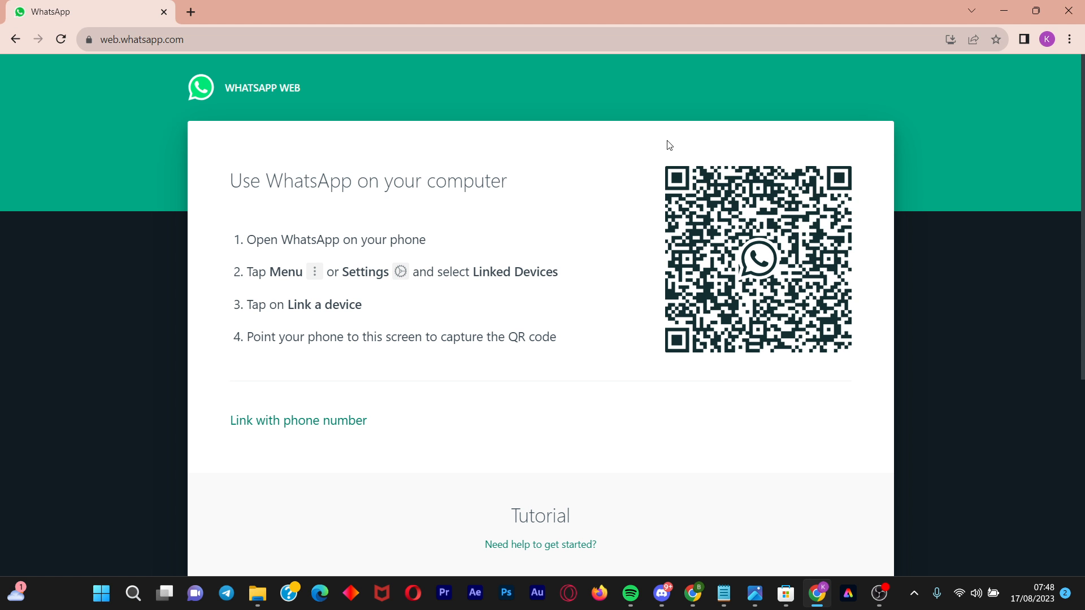
mouse_move(705, 158)
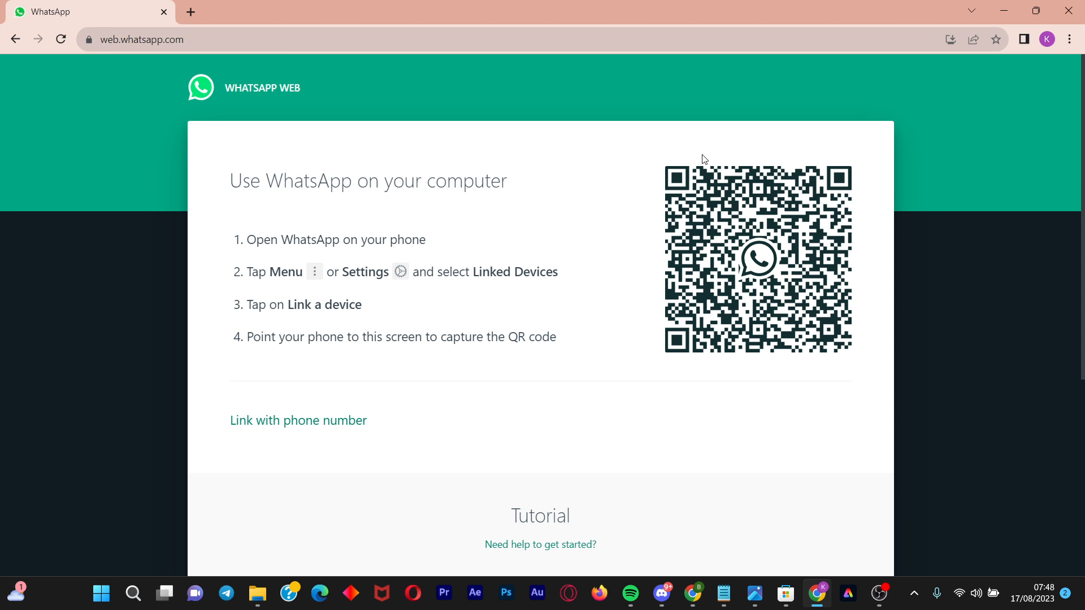
mouse_move(583, 97)
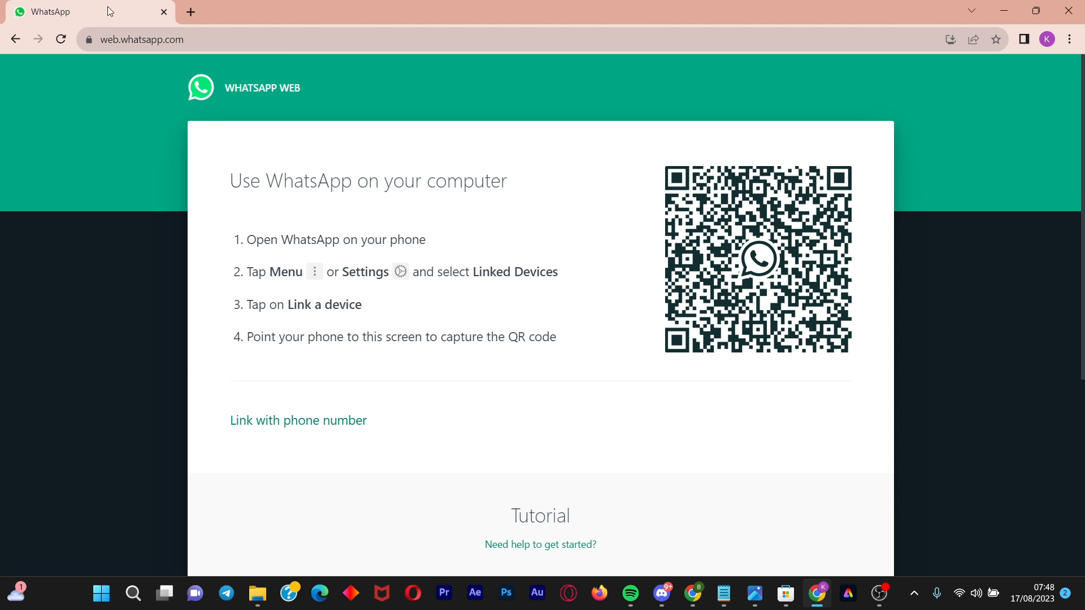
mouse_move(211, 103)
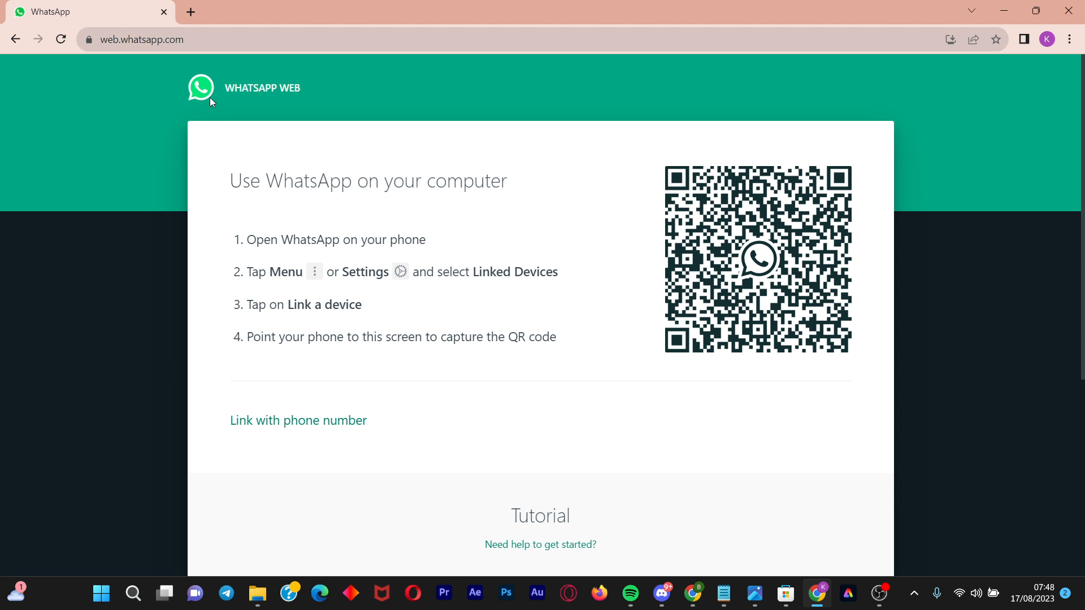
mouse_move(190, 13)
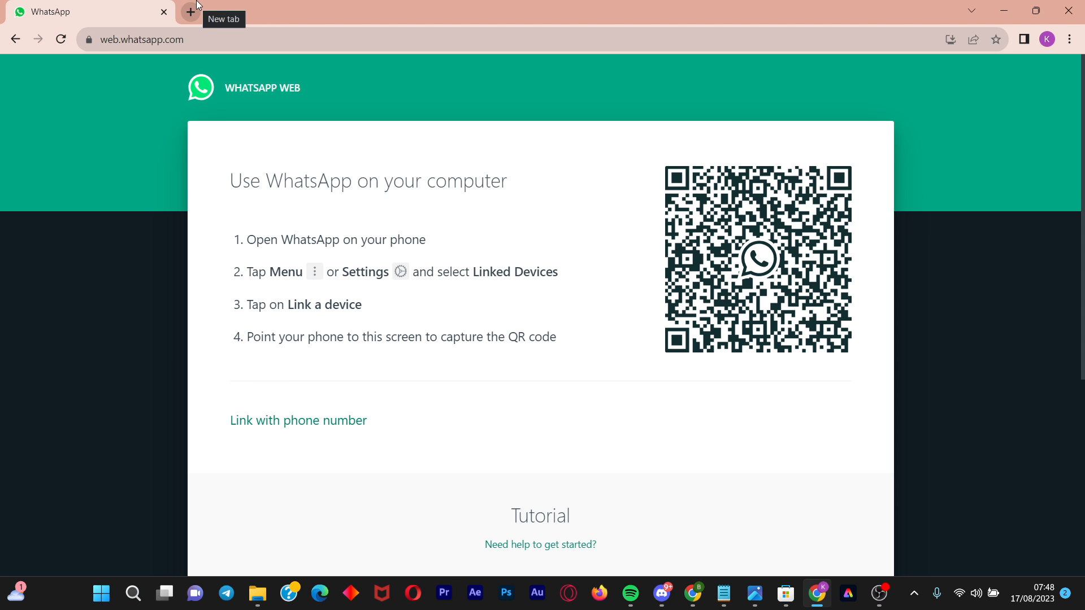
Step: Go to gameloop.com in a new tab and start the GameLoop emulator download
click(188, 12)
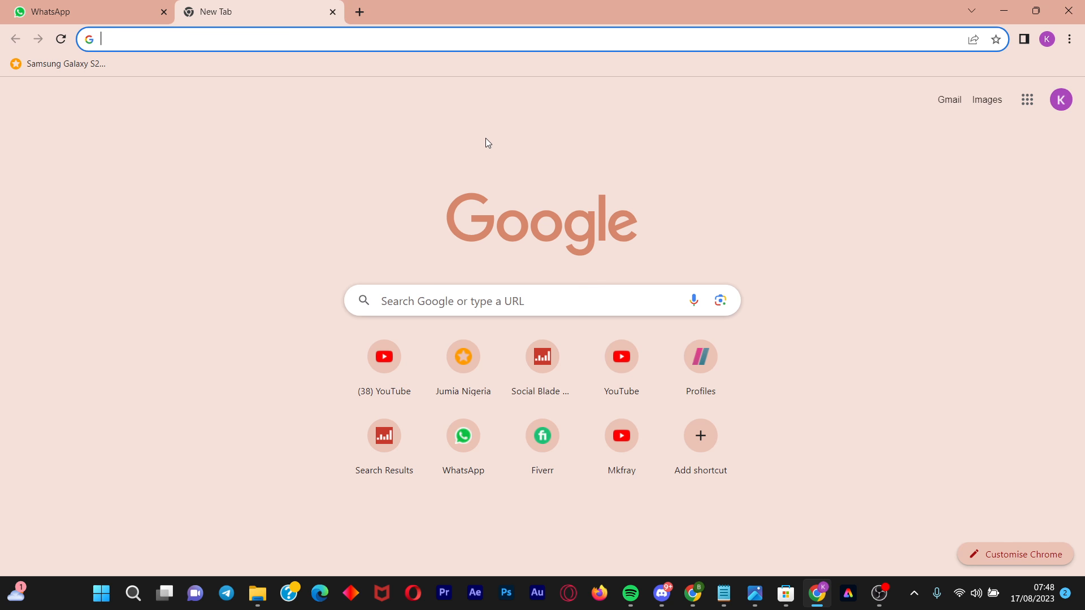
text(gameloop.com)
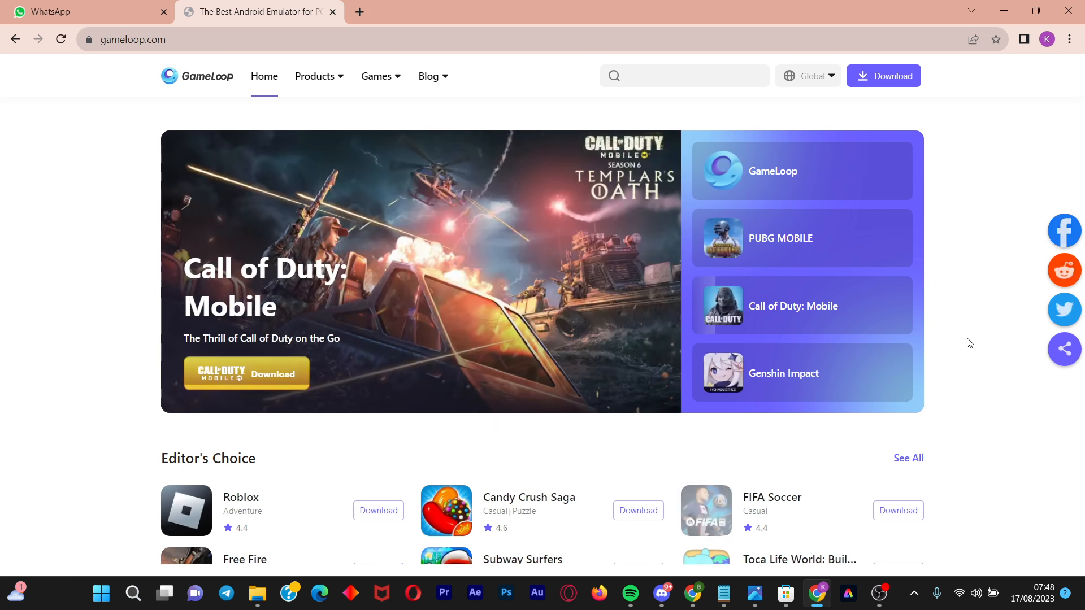
text(PUBG MOBILE)
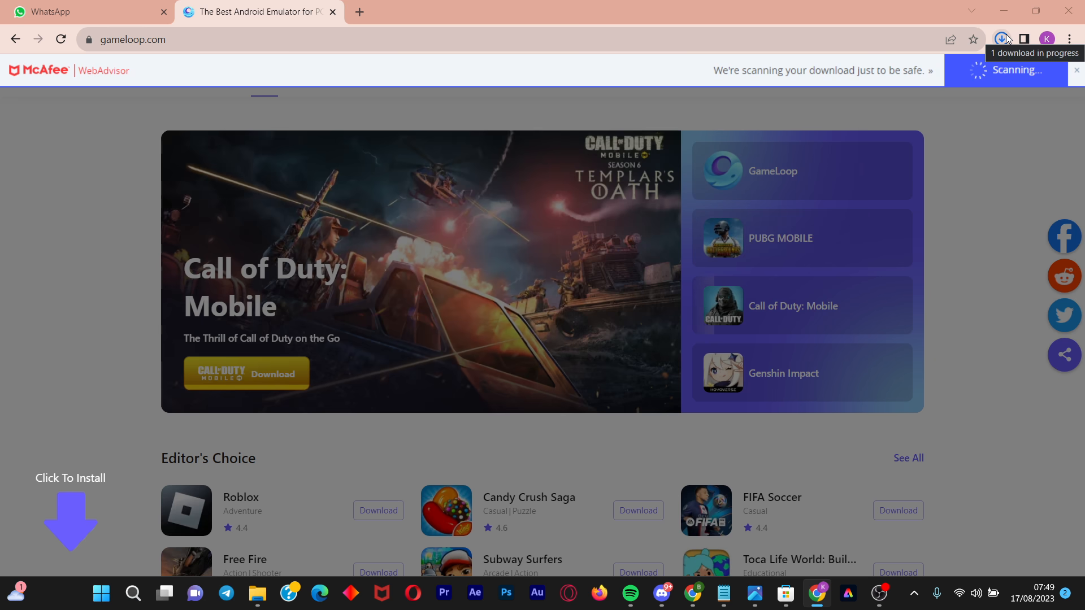
Step: Run the downloaded GameLoop installer and install it until Start appears
click(1000, 40)
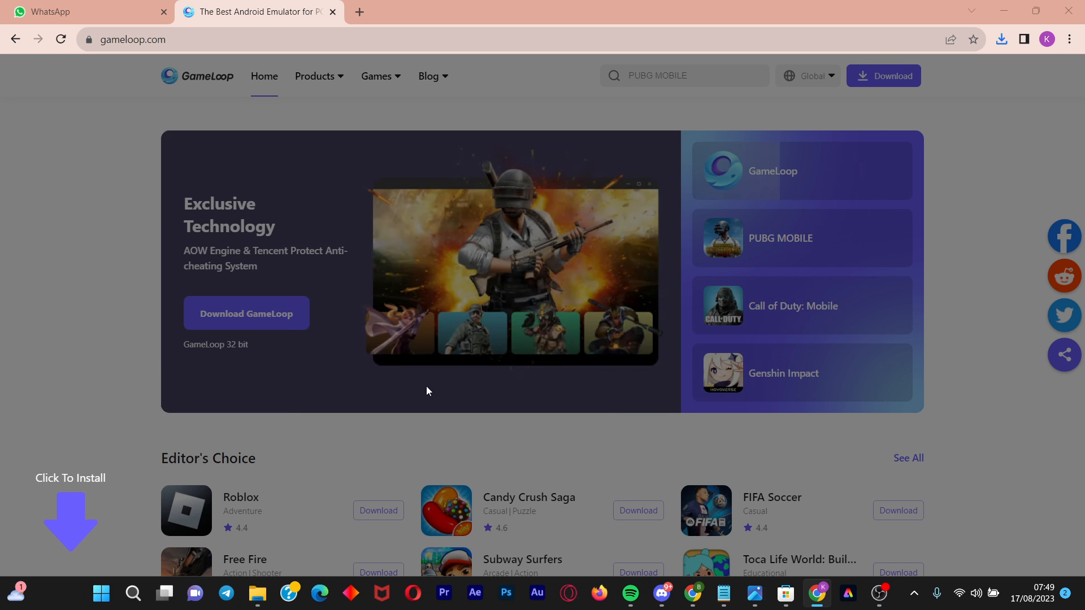
click(245, 314)
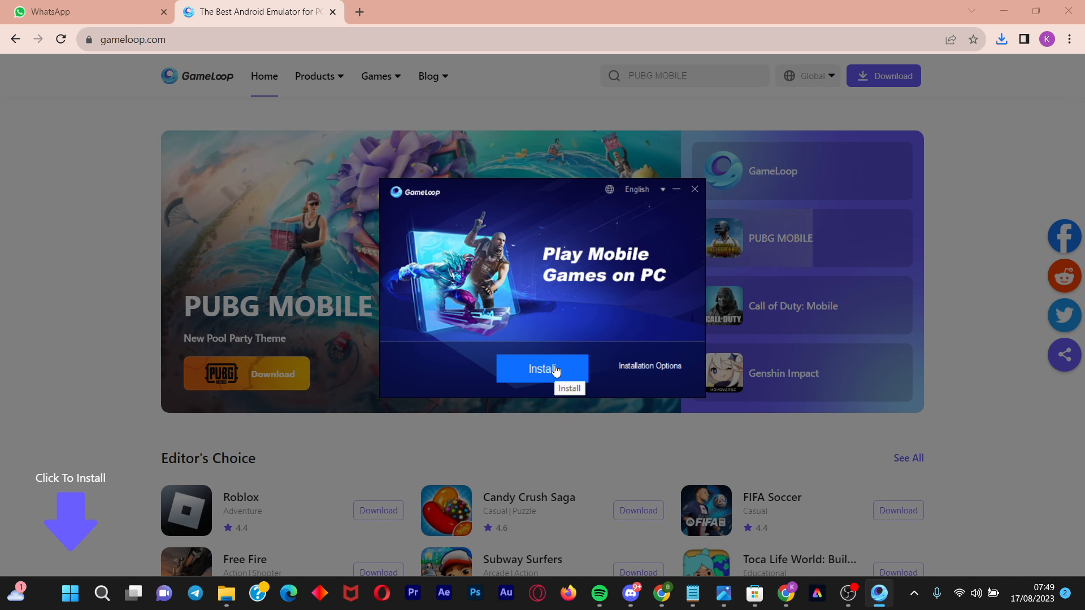
click(542, 368)
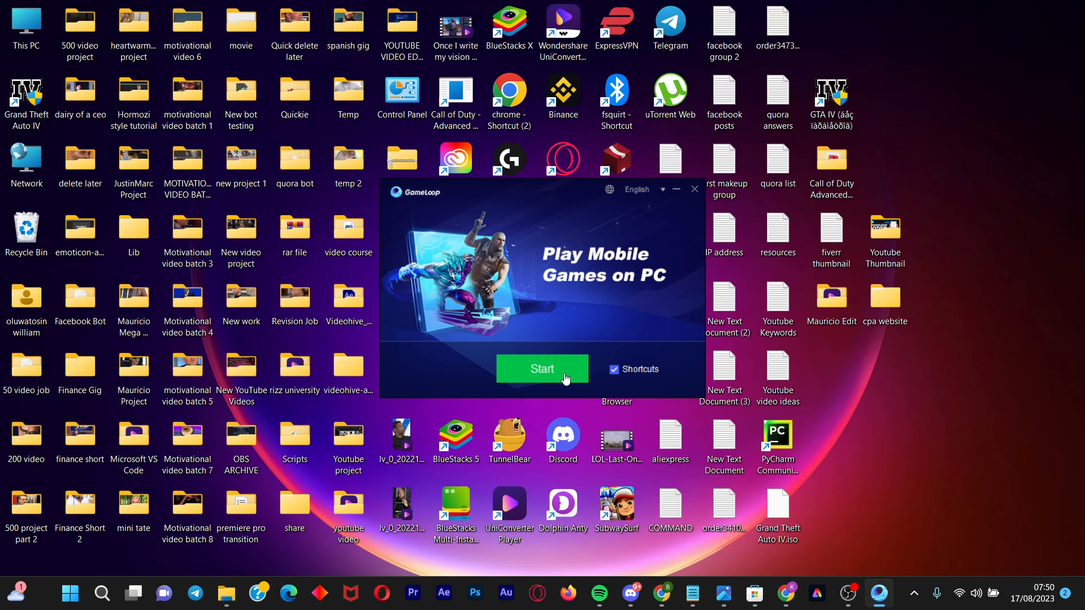
Step: Launch GameLoop from the finished installer to reach its home page
click(694, 188)
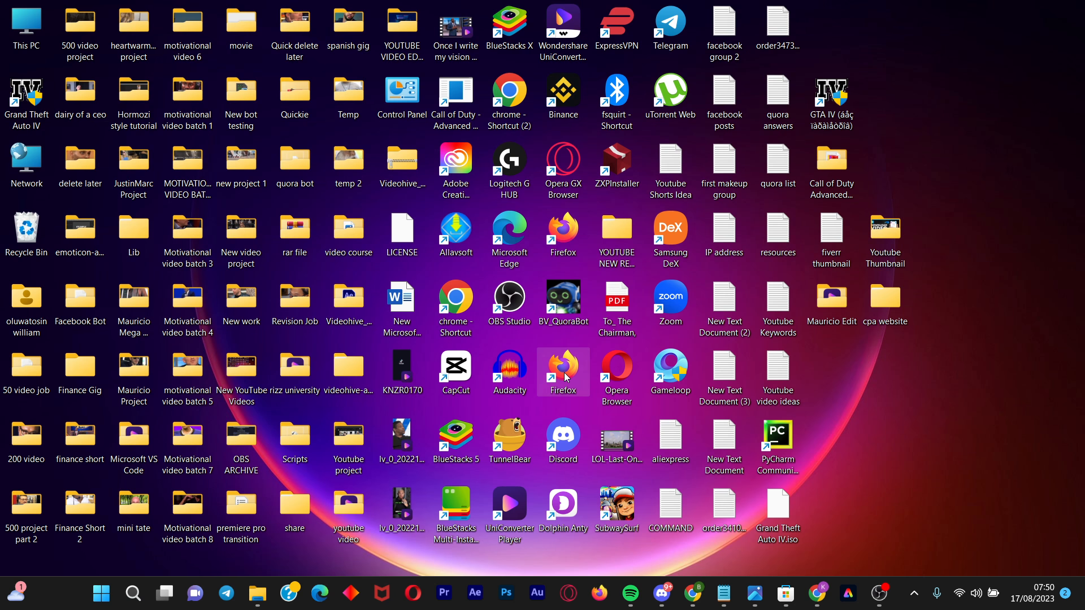
mouse_move(669, 371)
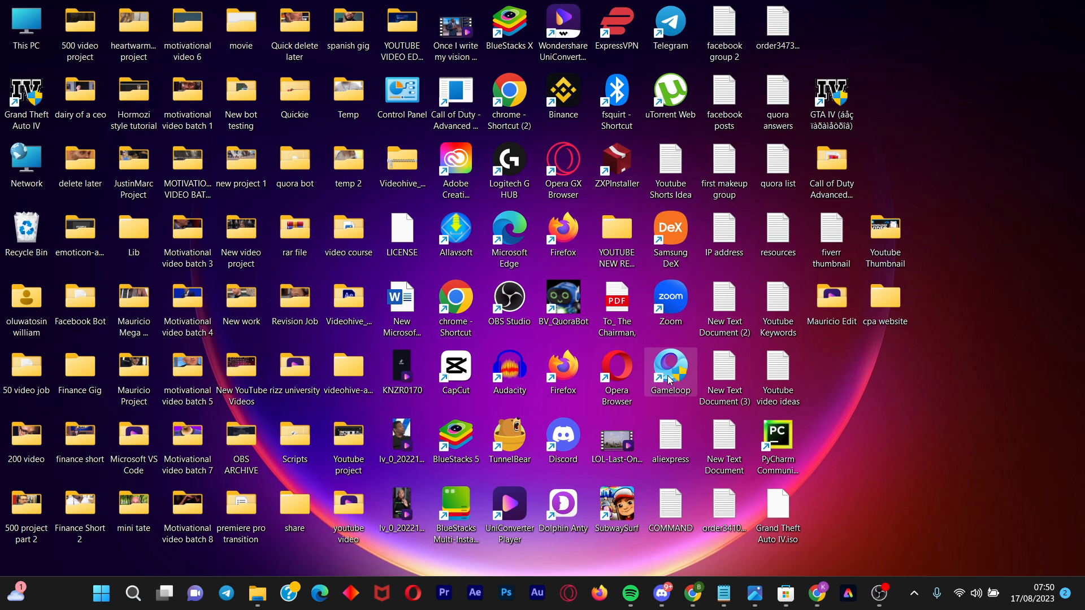
mouse_move(676, 382)
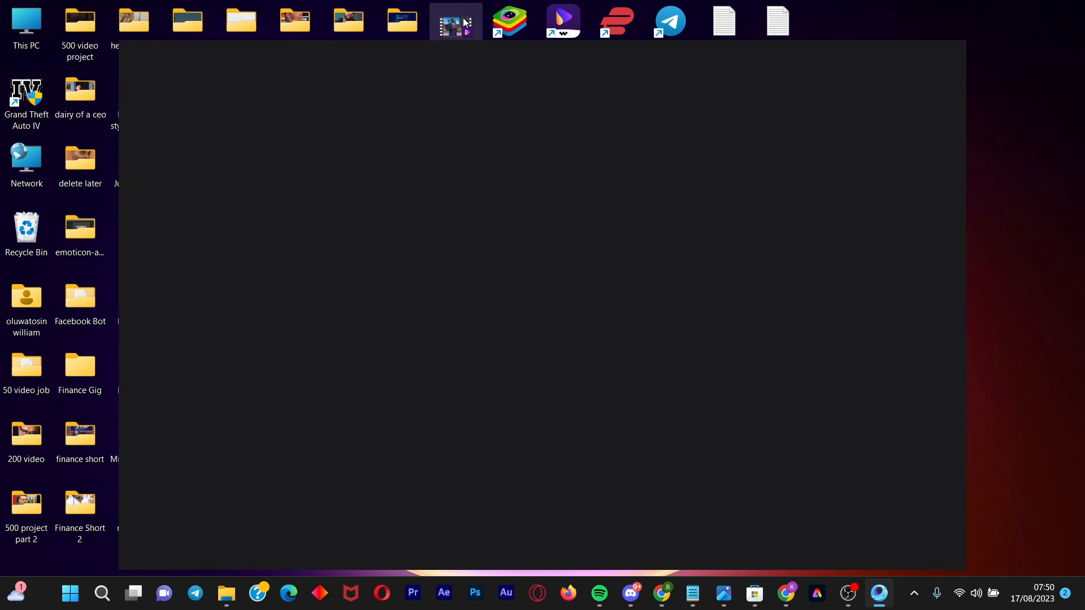
mouse_move(460, 19)
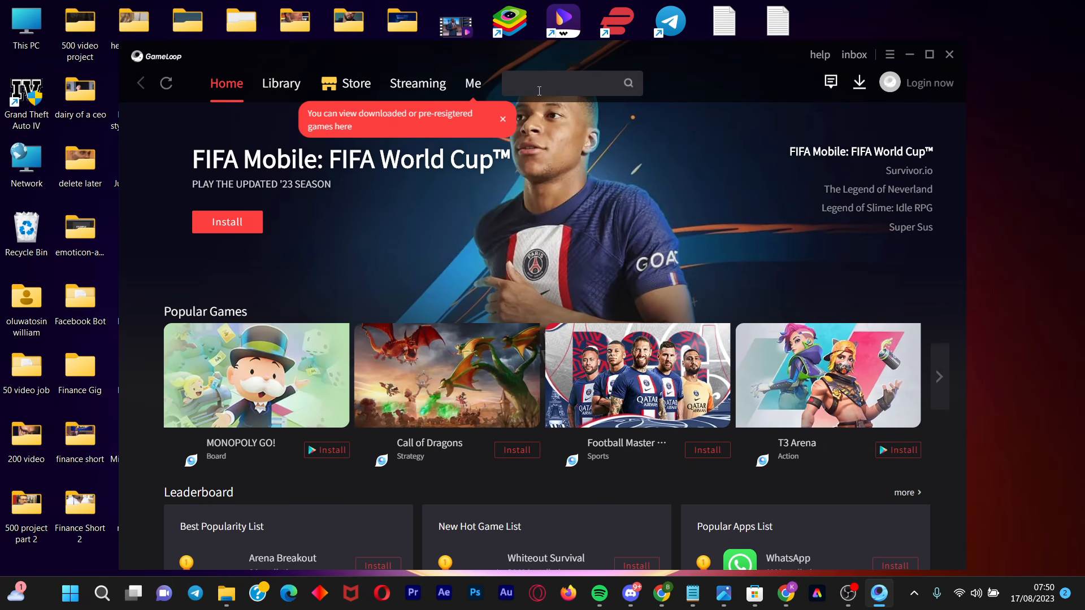
Step: Search the GameLoop catalogue for whatsapp and install the WhatsApp Application result
click(560, 83)
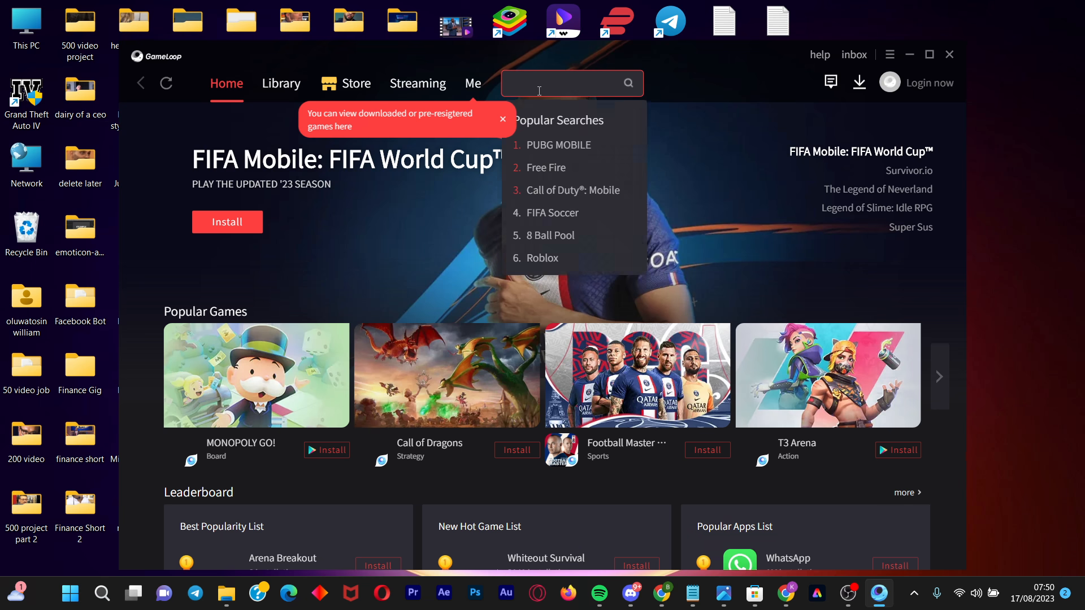
text(whatsapp)
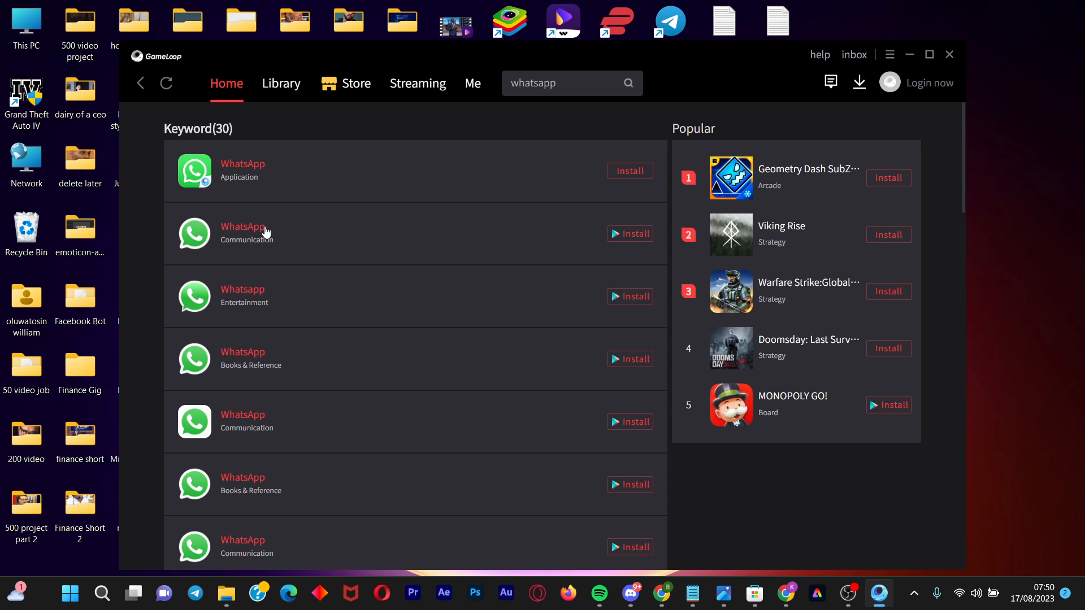
mouse_move(260, 235)
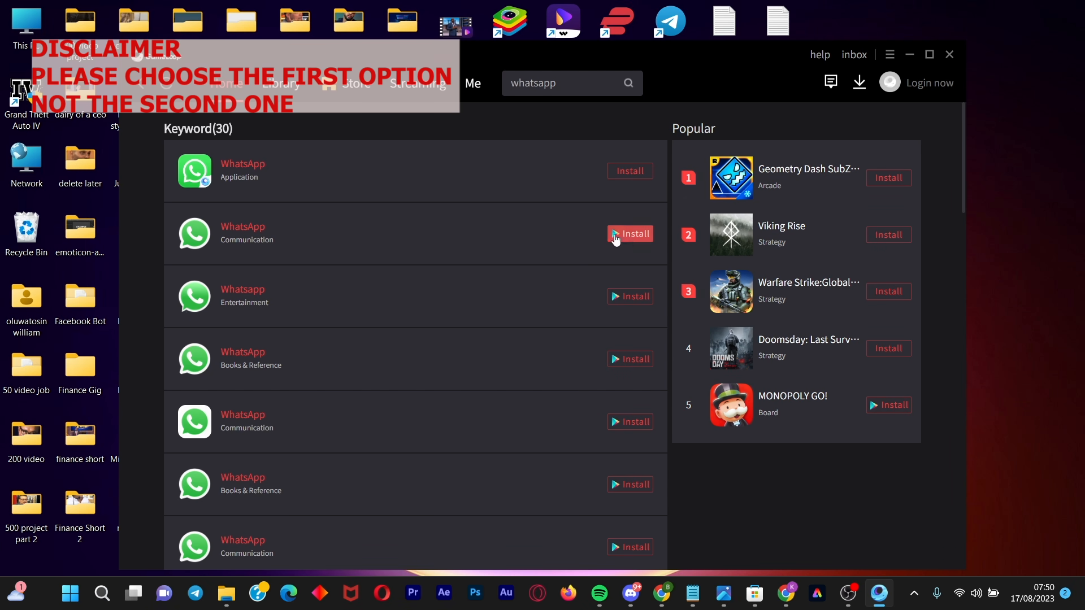
click(629, 233)
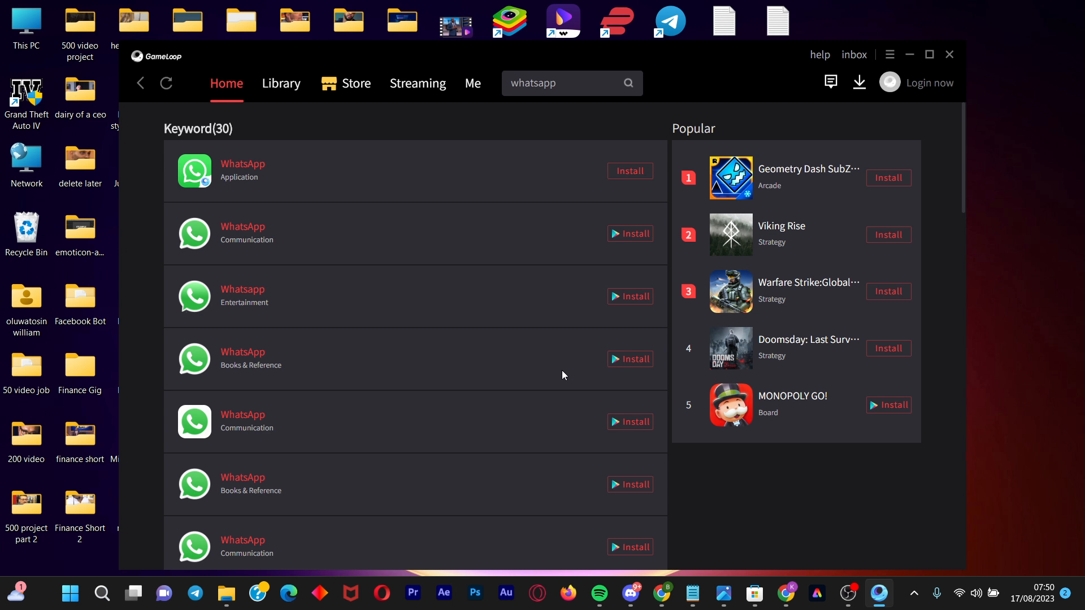
click(629, 170)
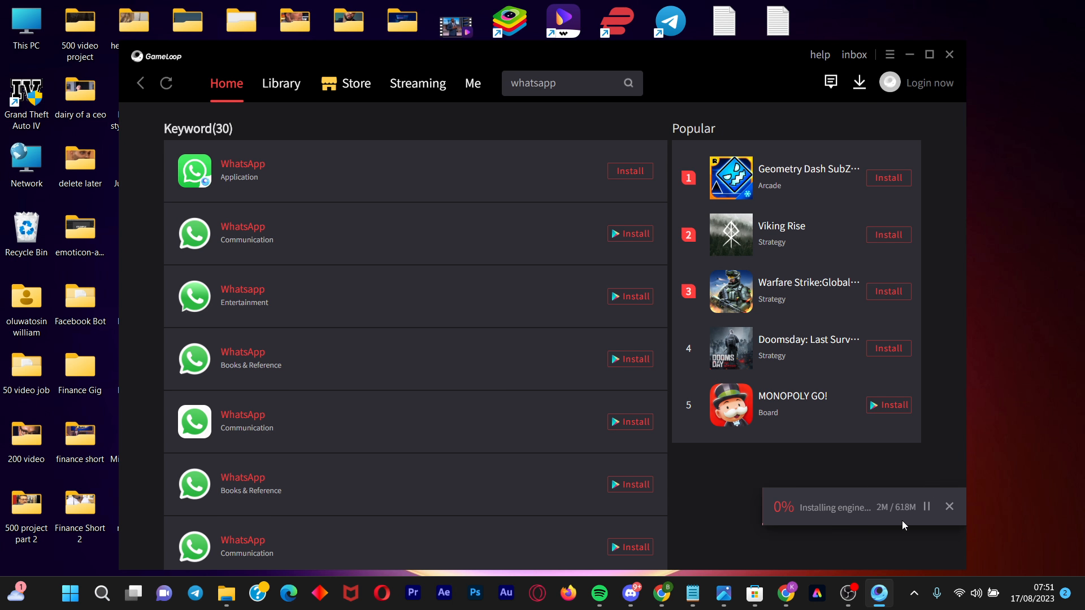
mouse_move(883, 547)
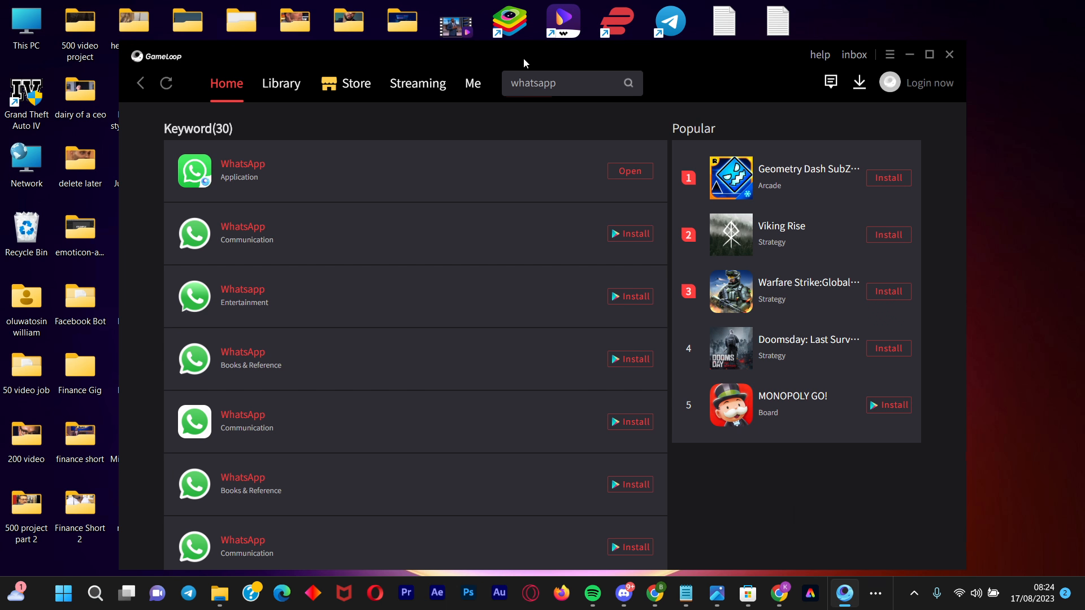
mouse_move(559, 179)
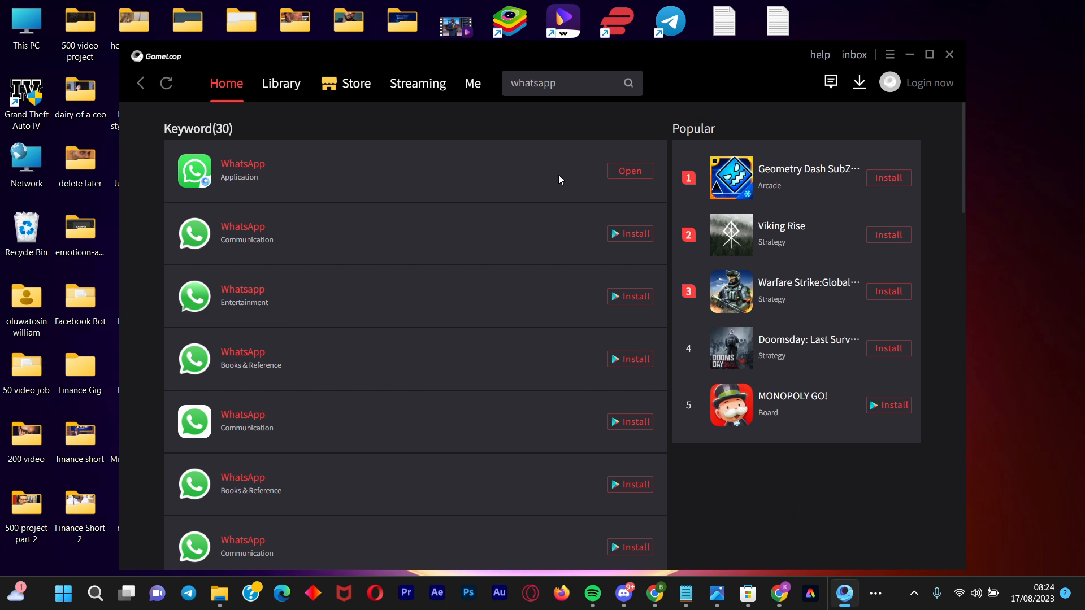
mouse_move(584, 179)
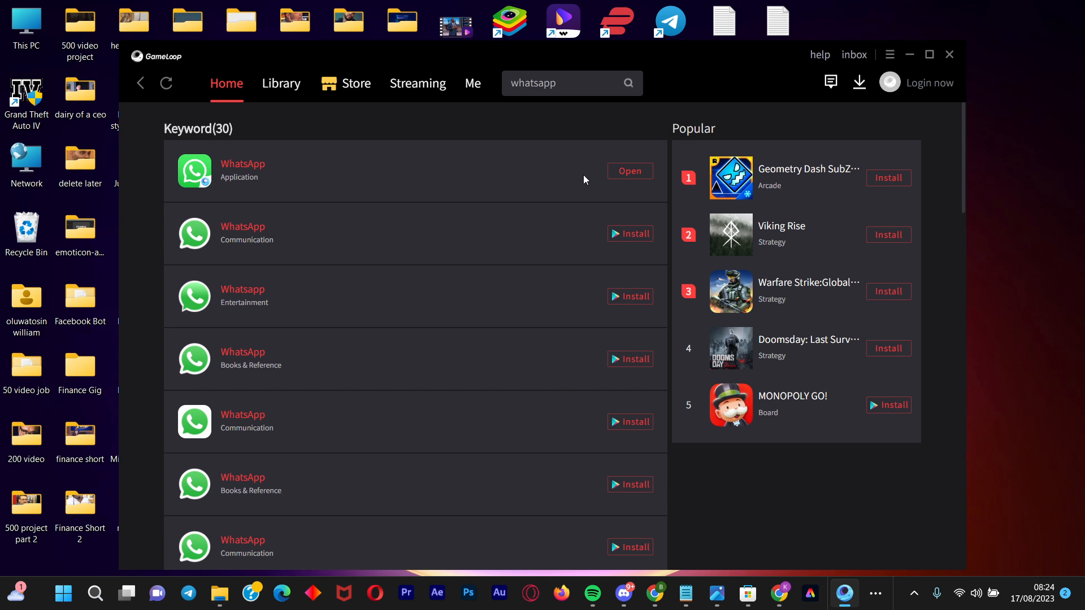
mouse_move(243, 166)
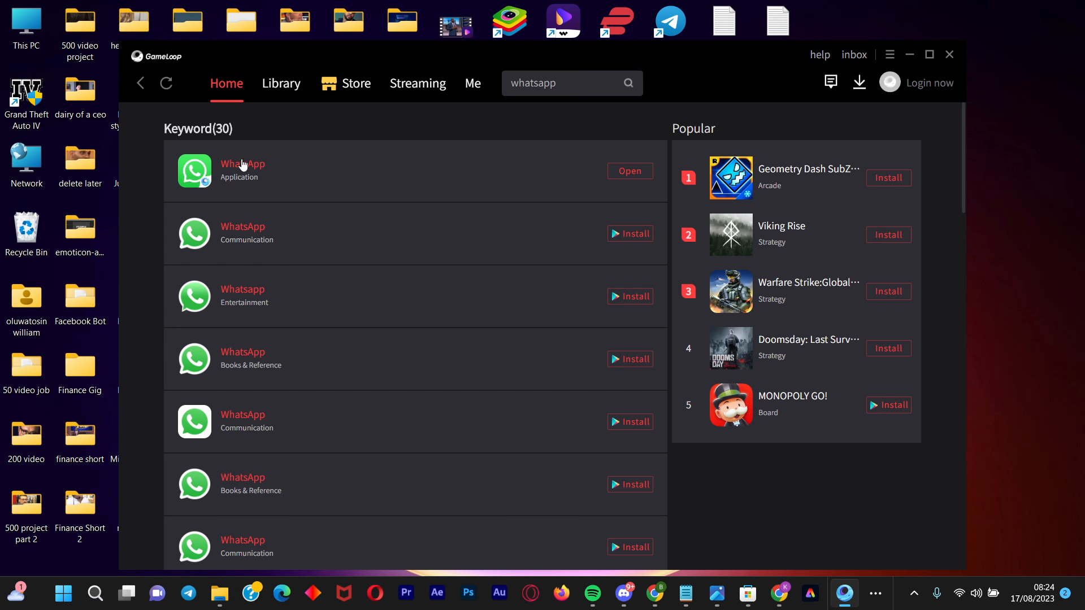
mouse_move(208, 181)
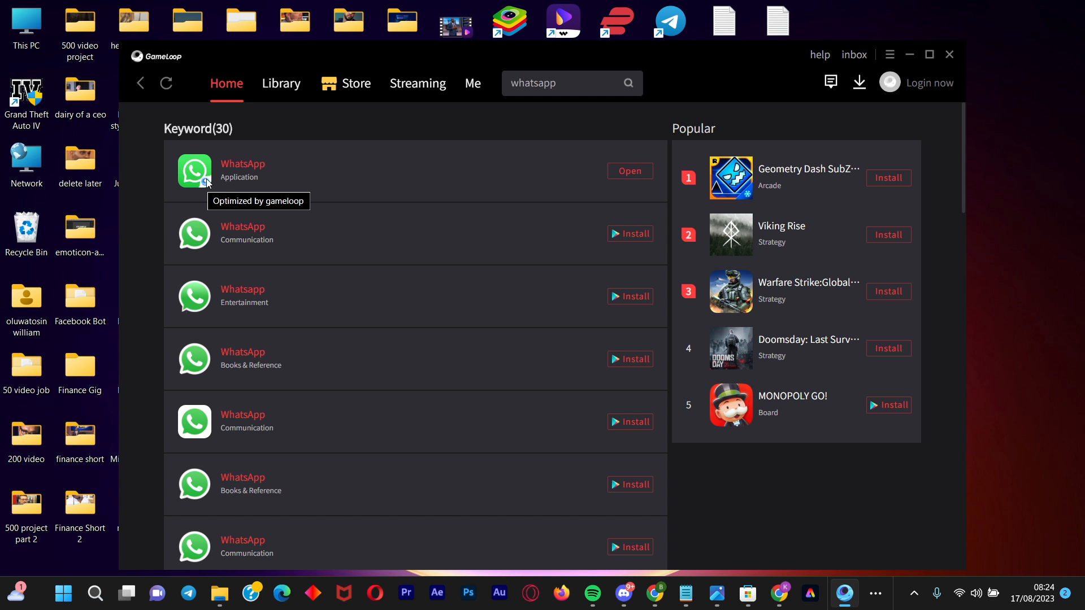
mouse_move(367, 240)
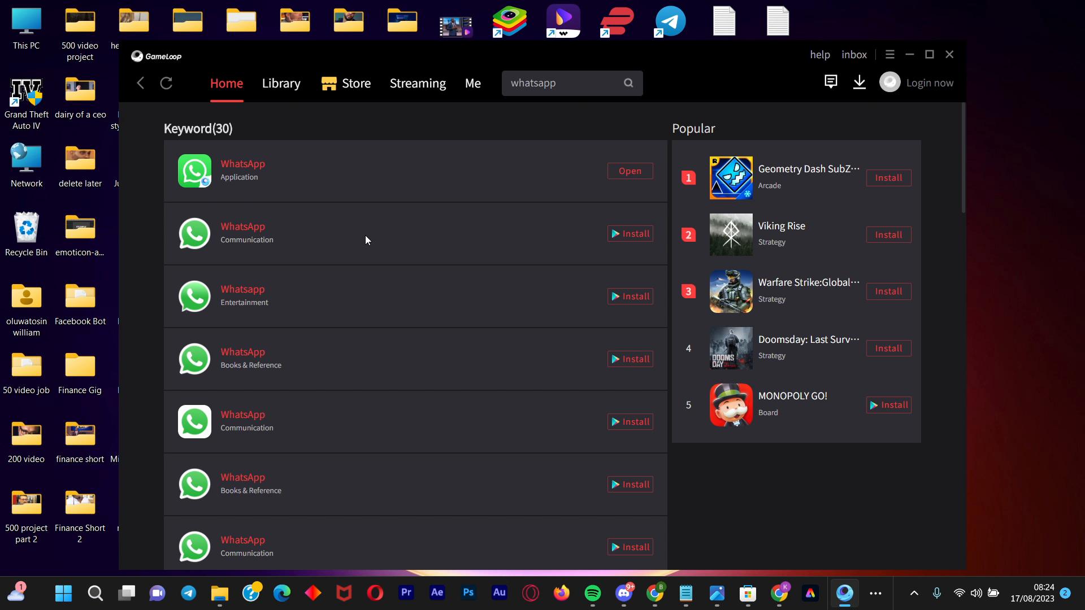
mouse_move(419, 214)
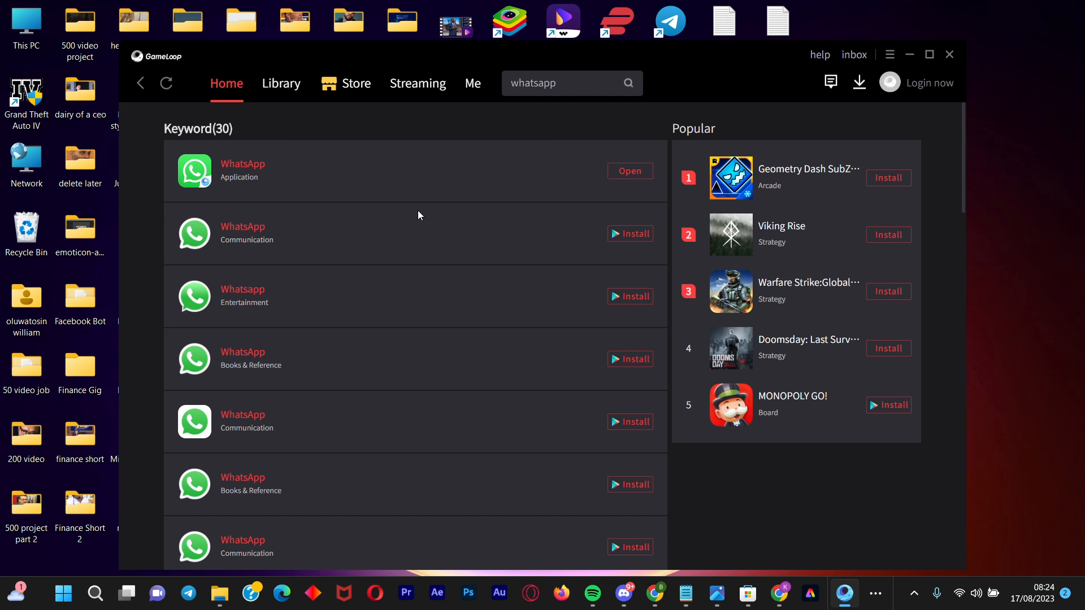
mouse_move(261, 178)
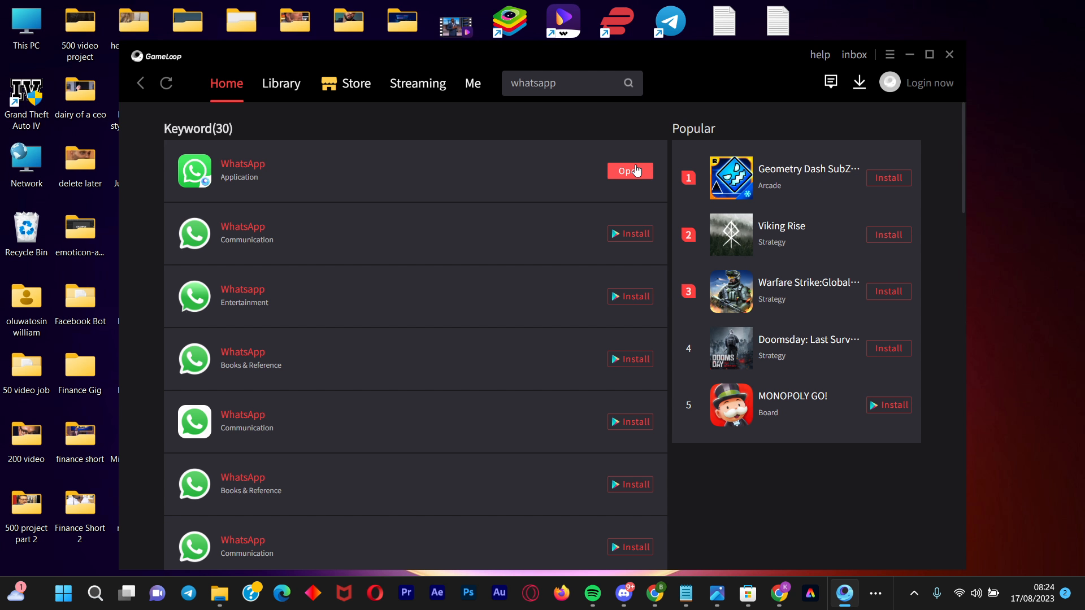
mouse_move(637, 175)
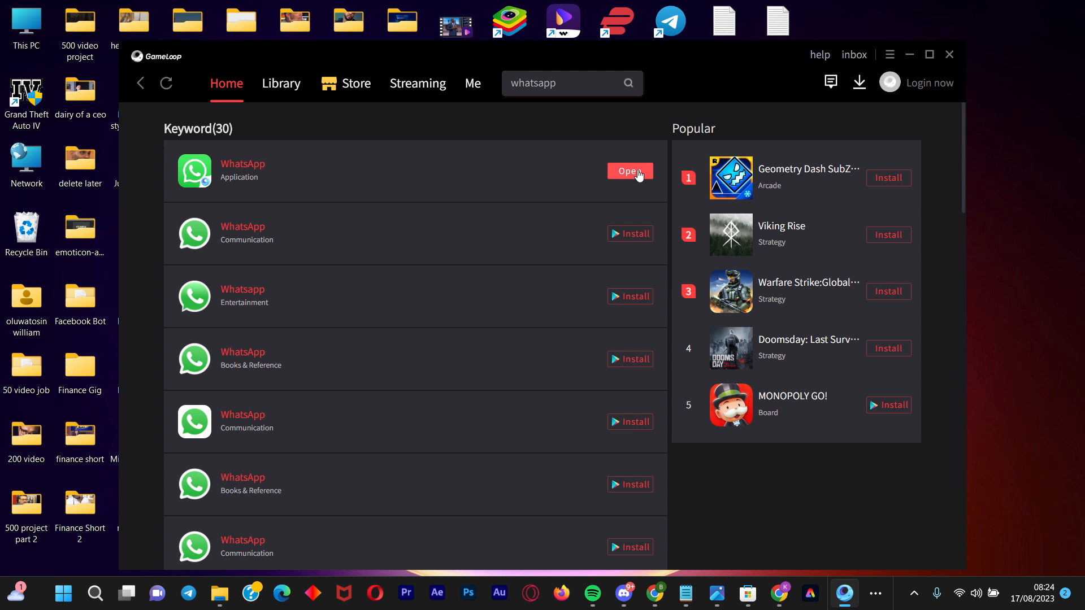
Step: Launch WhatsApp, dismiss the cleanup tip and custom ROM alert, keeping English
click(629, 171)
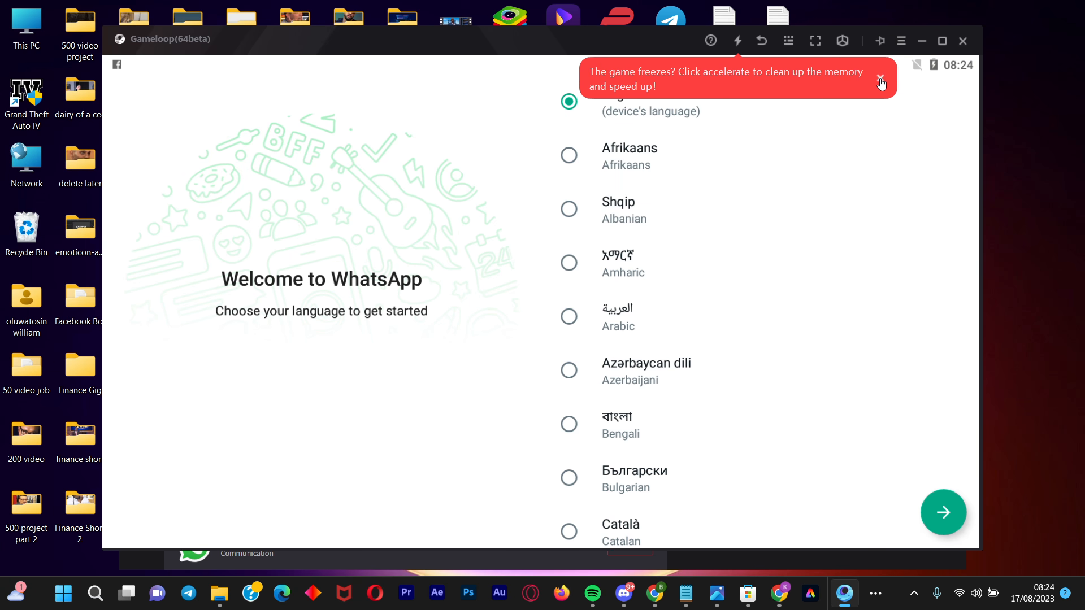
click(880, 79)
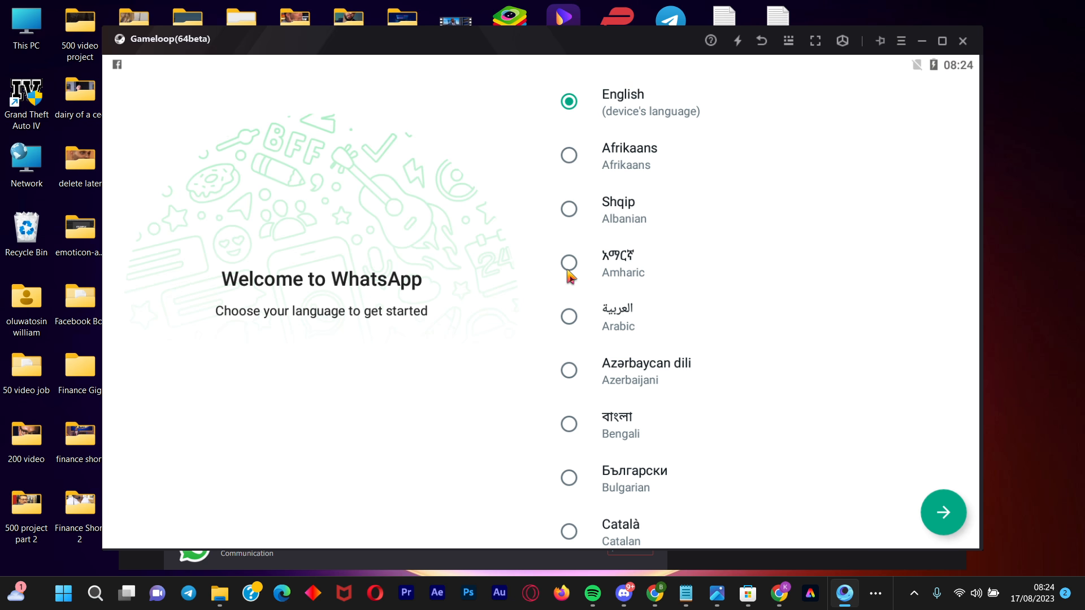
mouse_move(599, 95)
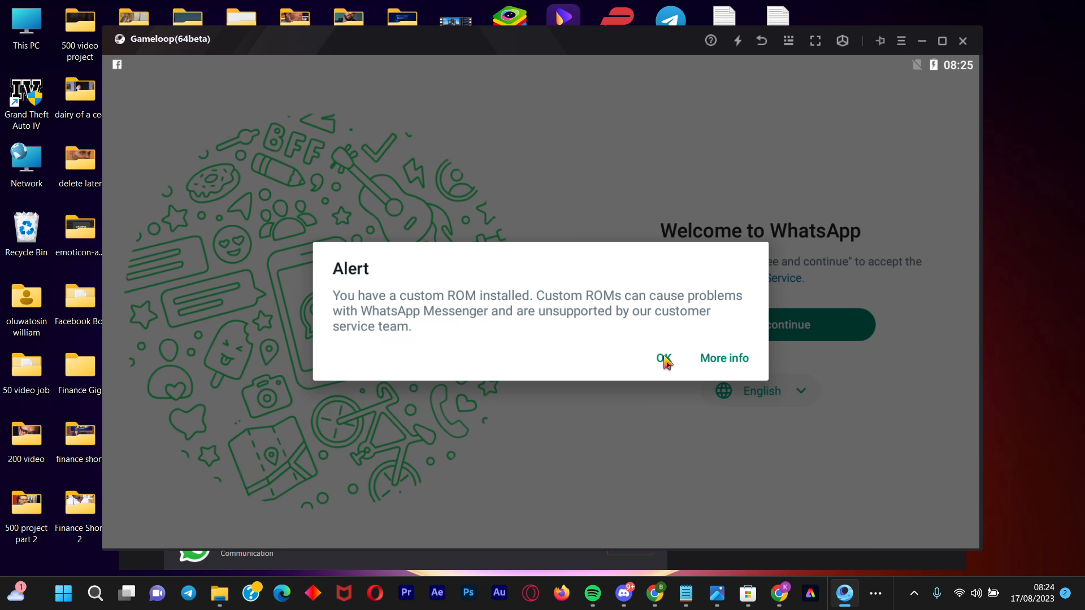
click(662, 358)
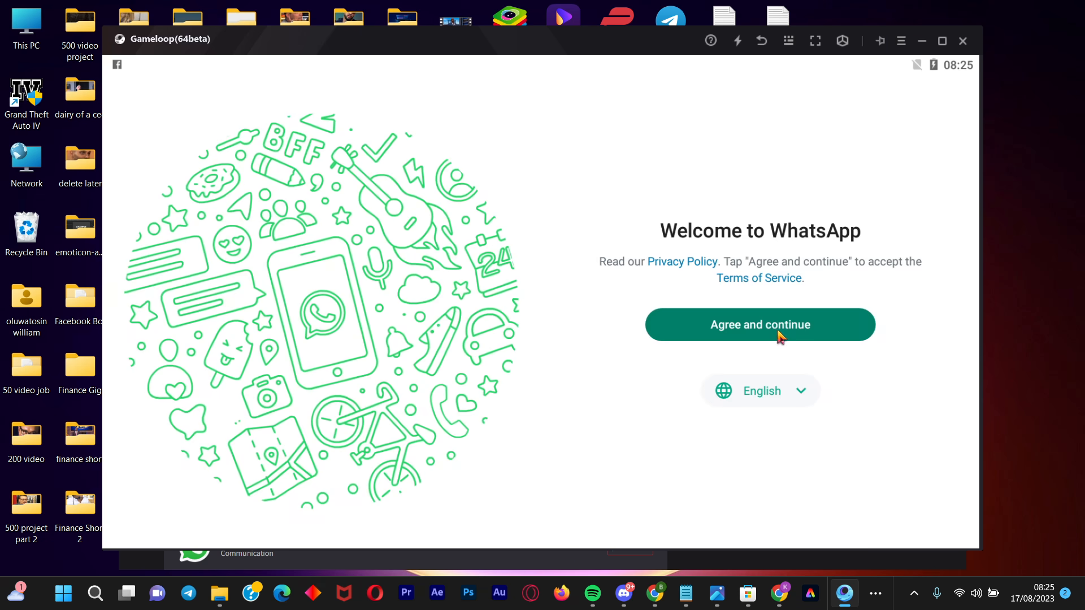
Step: Agree to the terms, enter a Nigeria (+234) phone number and confirm it
click(759, 324)
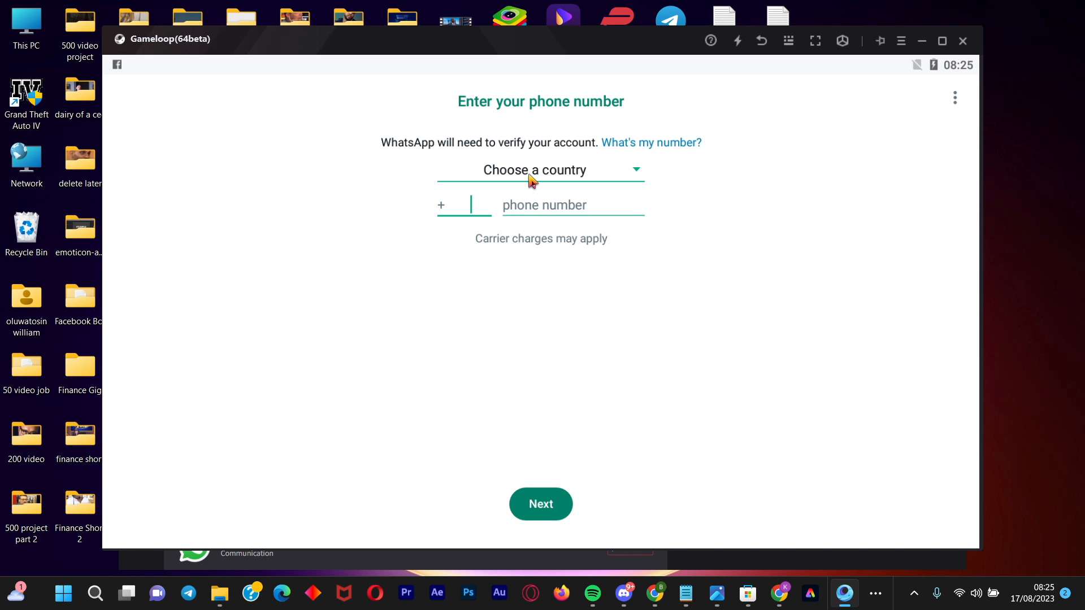
click(540, 170)
text(234)
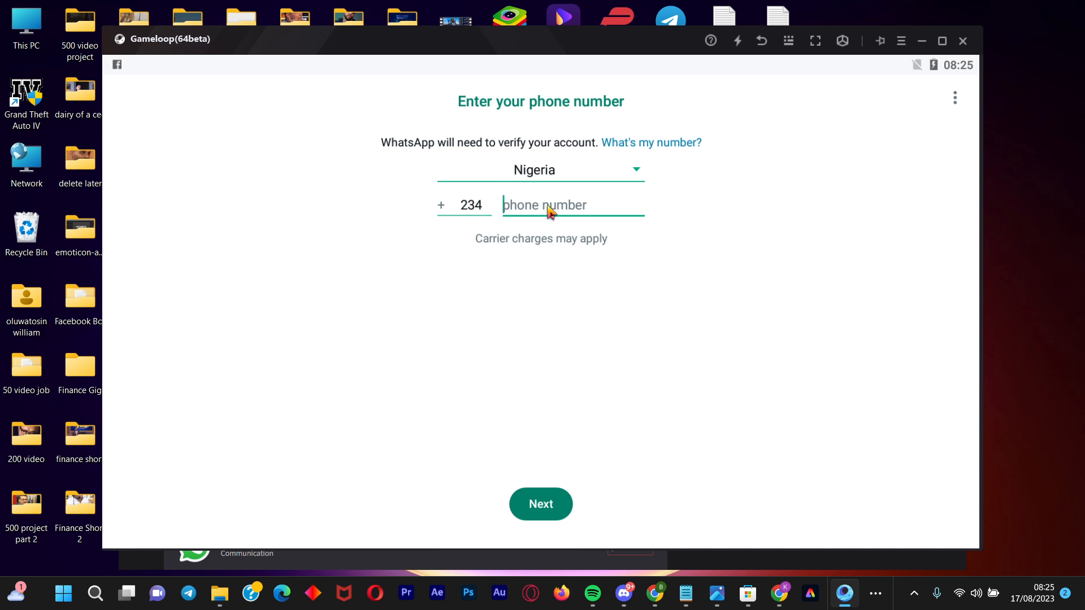
text(901)
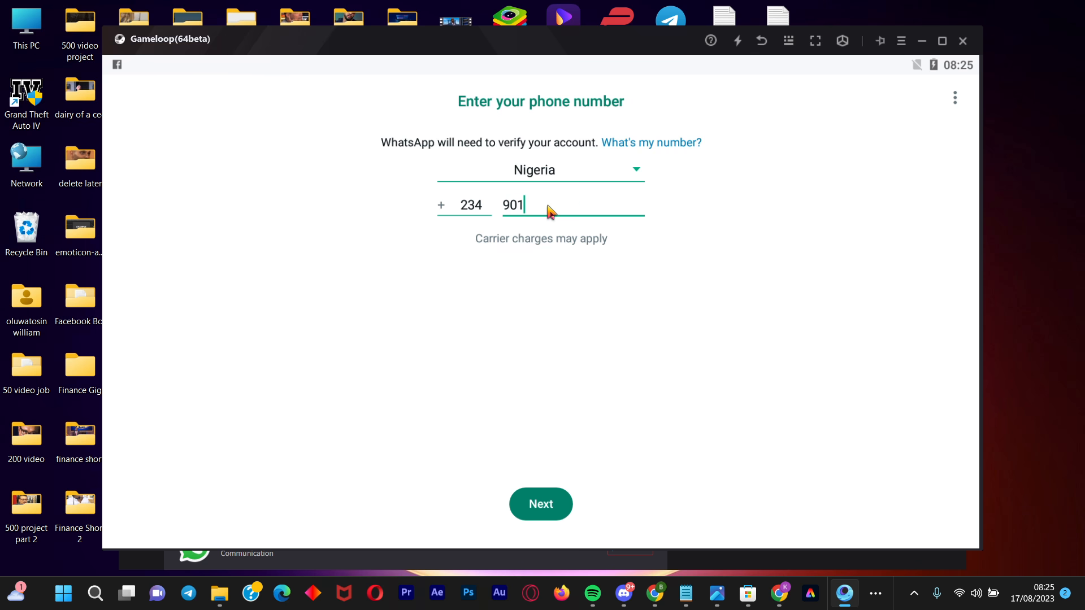
click(540, 505)
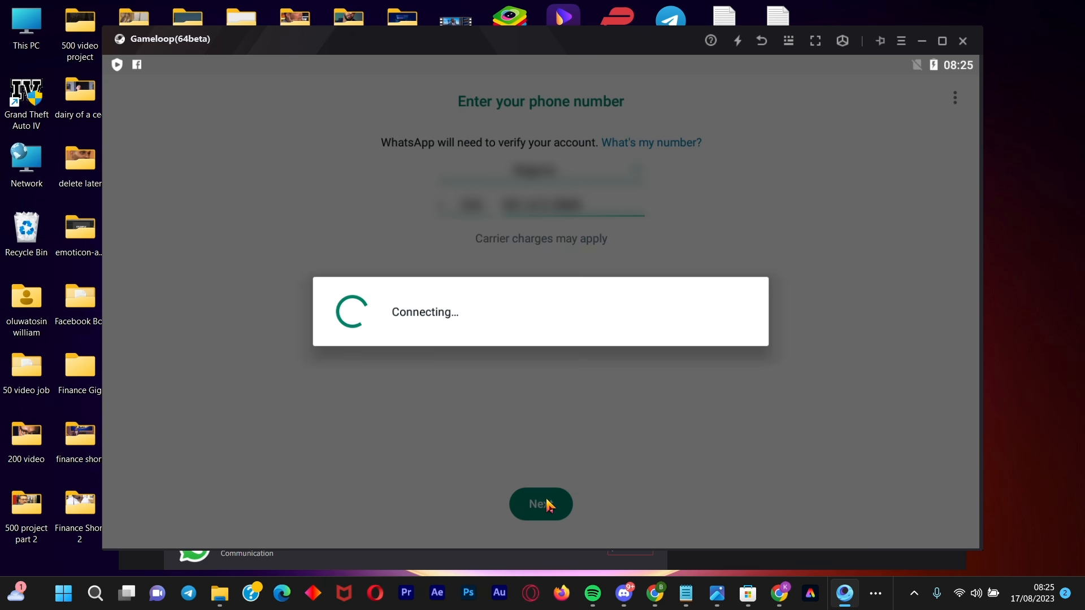
click(540, 504)
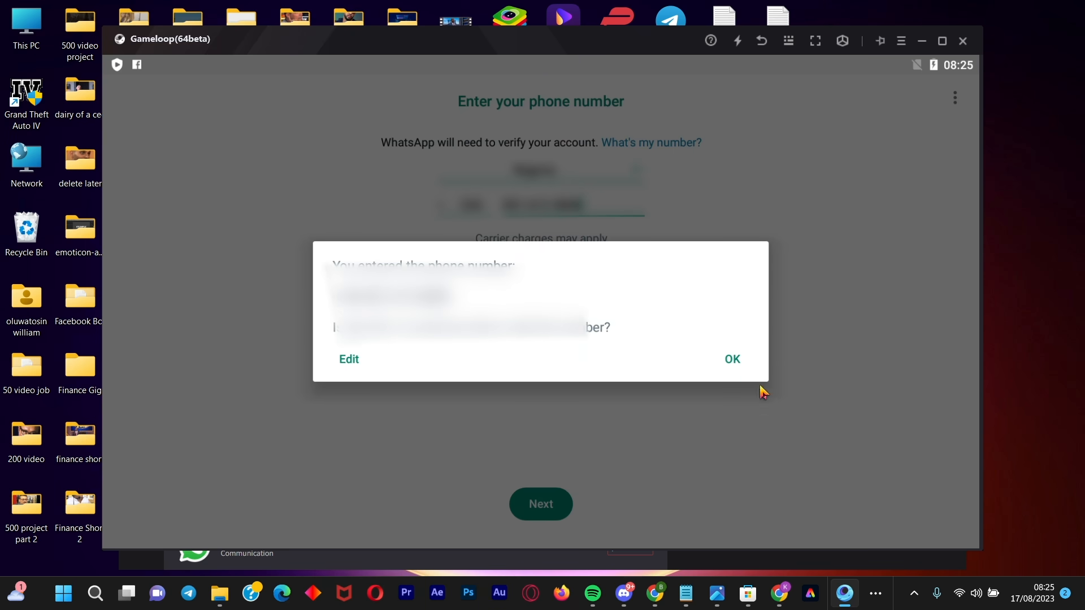
click(731, 359)
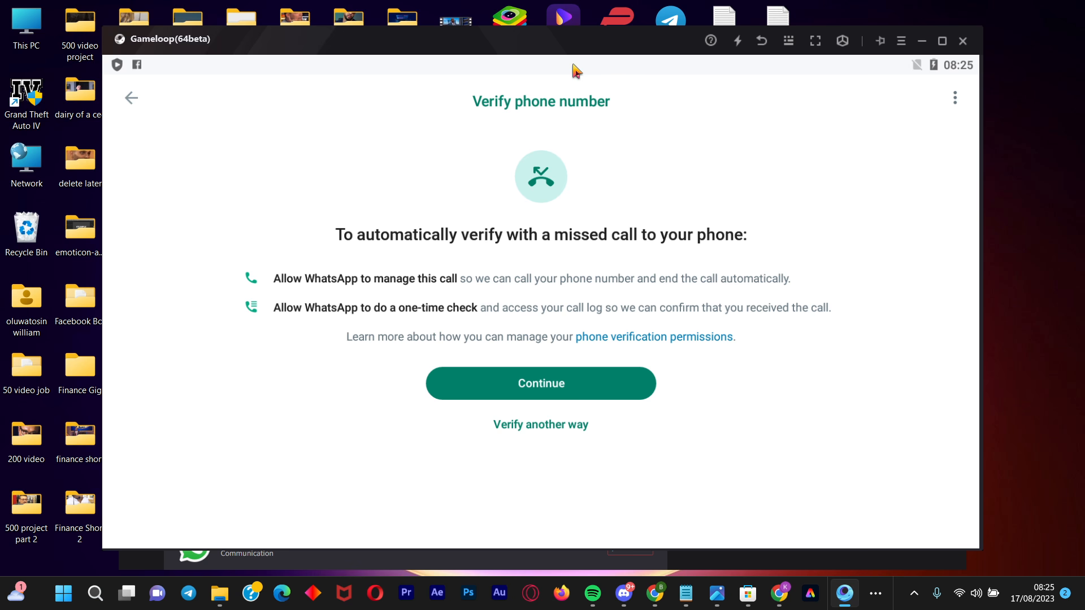
Step: Request SMS verification so WhatsApp waits for the 6-digit code
click(540, 383)
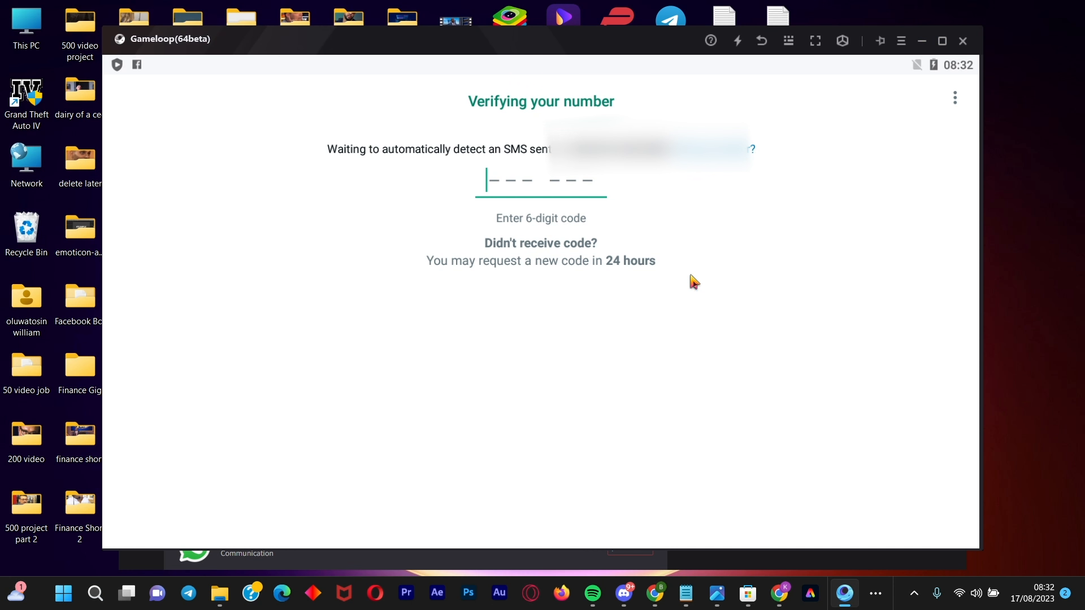
mouse_move(801, 115)
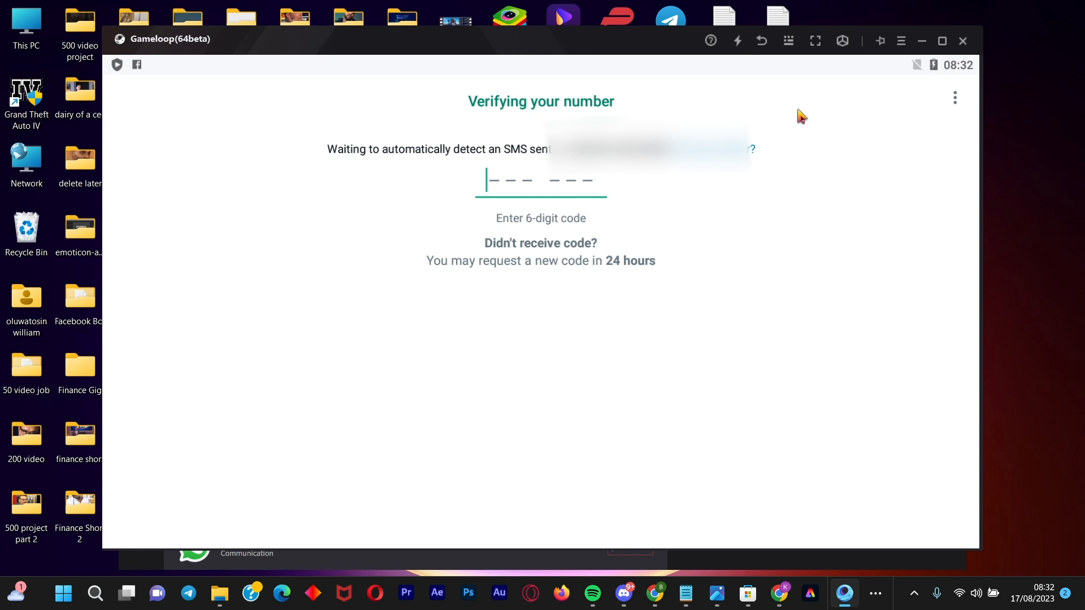
mouse_move(812, 116)
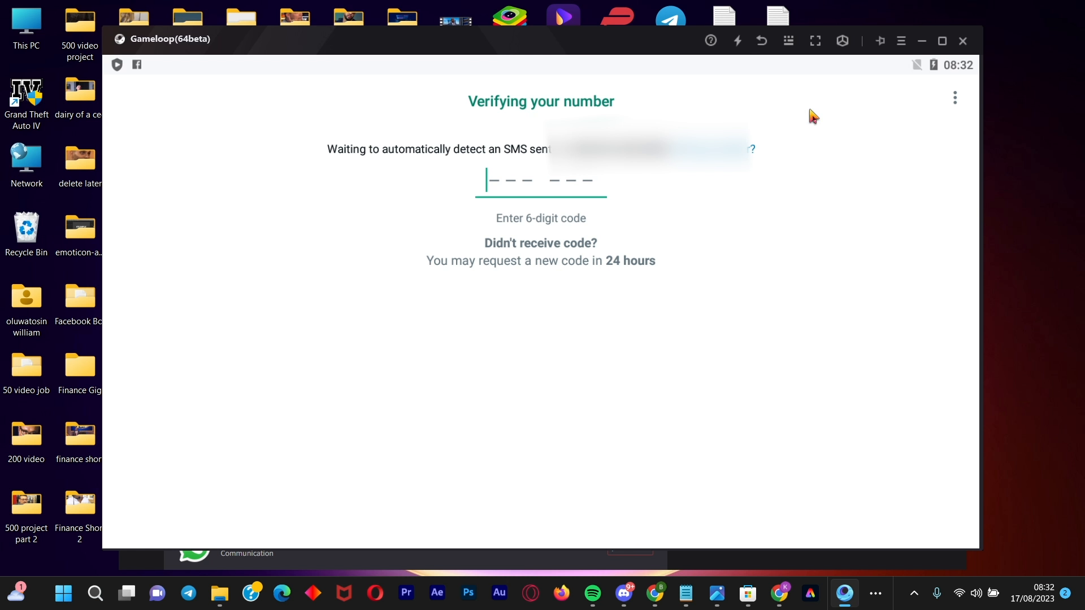
mouse_move(919, 163)
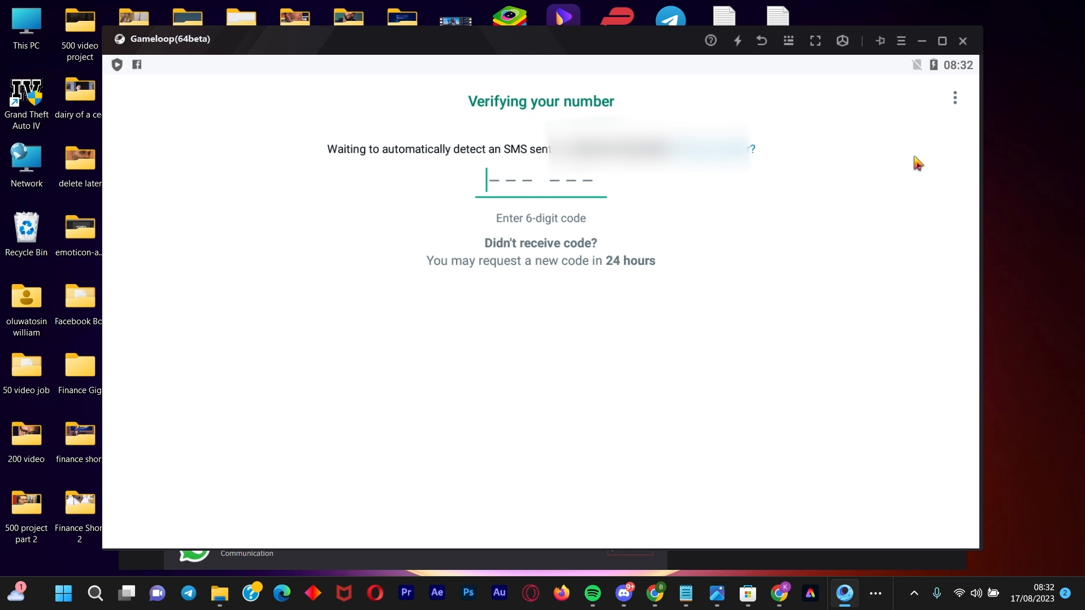